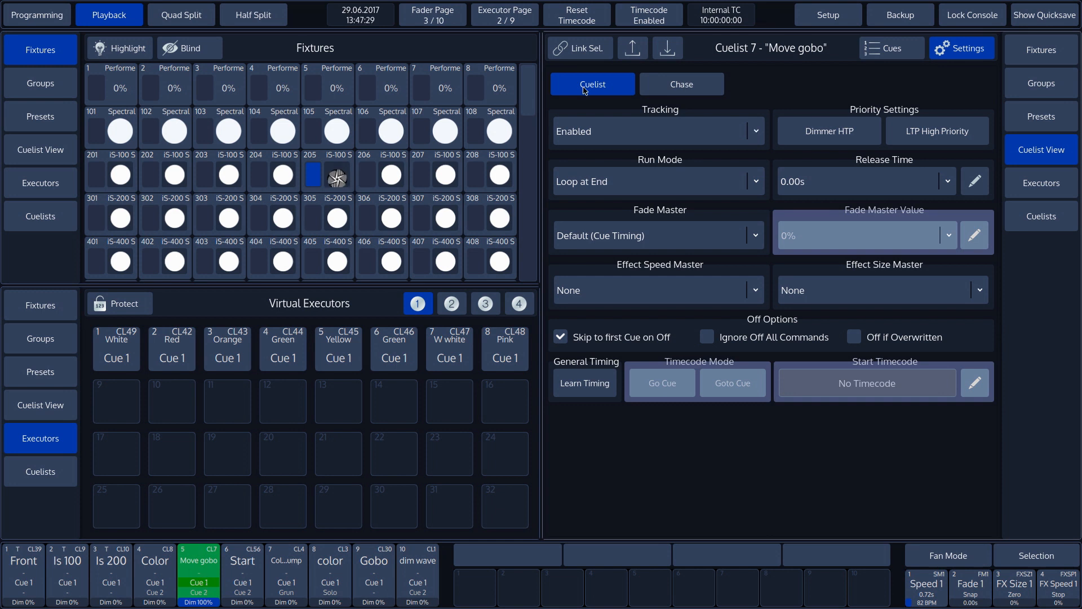
List the Tracking modes (Disabled, Enabled, Enabled + Track Thru End), leaving it Enabled
click(755, 131)
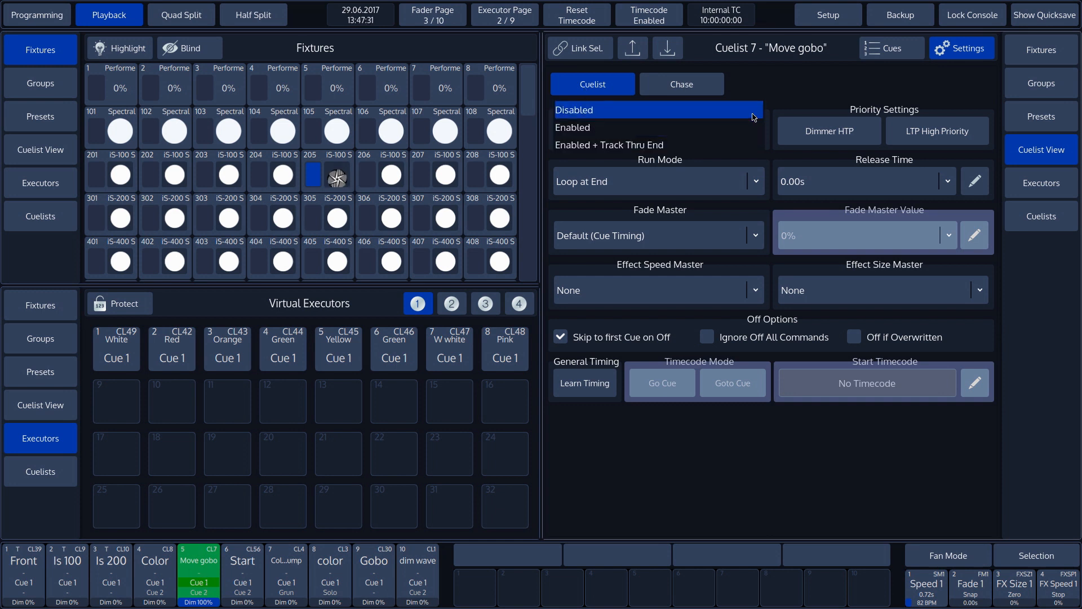
click(656, 128)
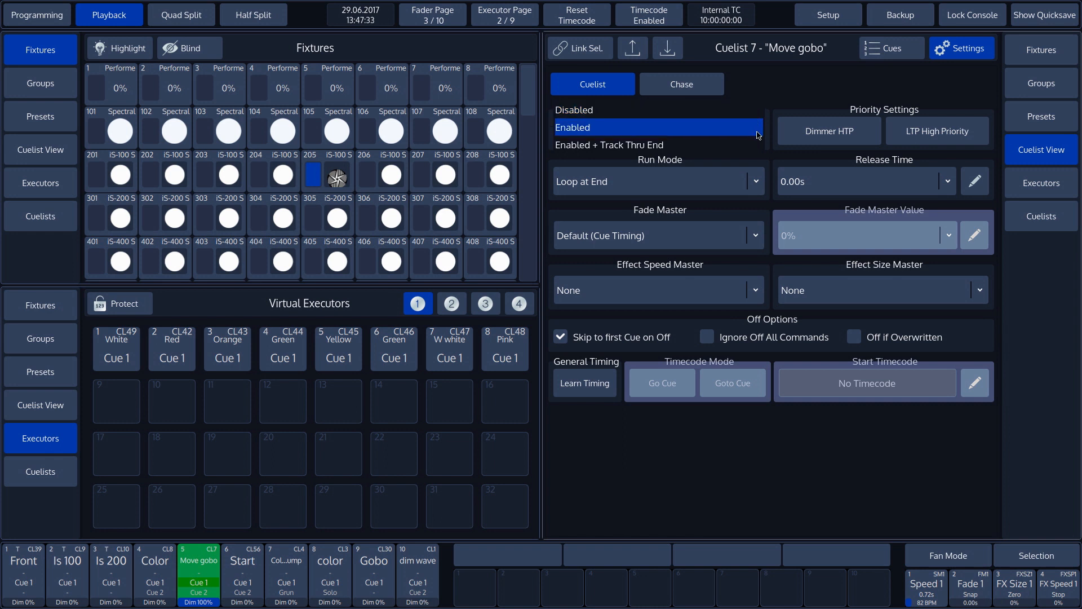